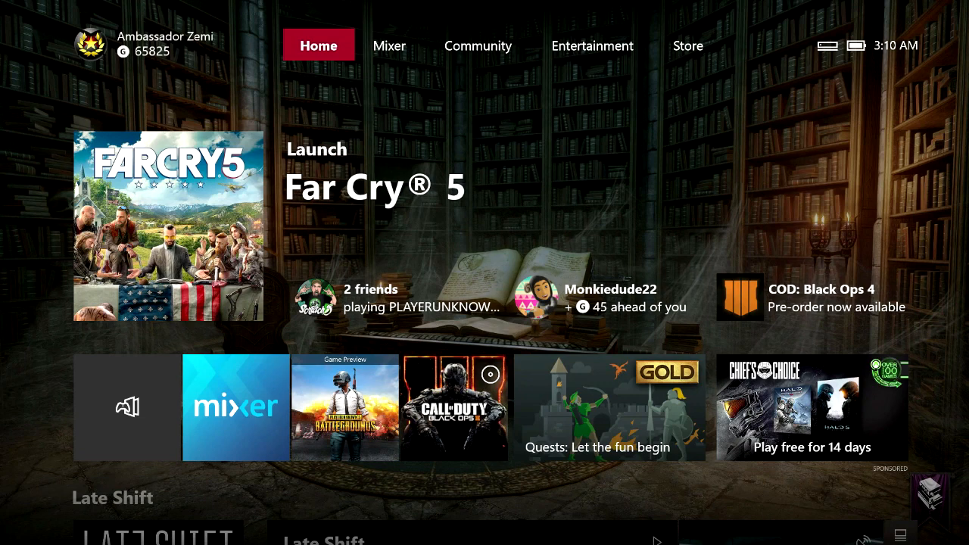
Reach Settings from the guide's System section, landing on the Account page
{"action": "key", "text": "Xbox"}
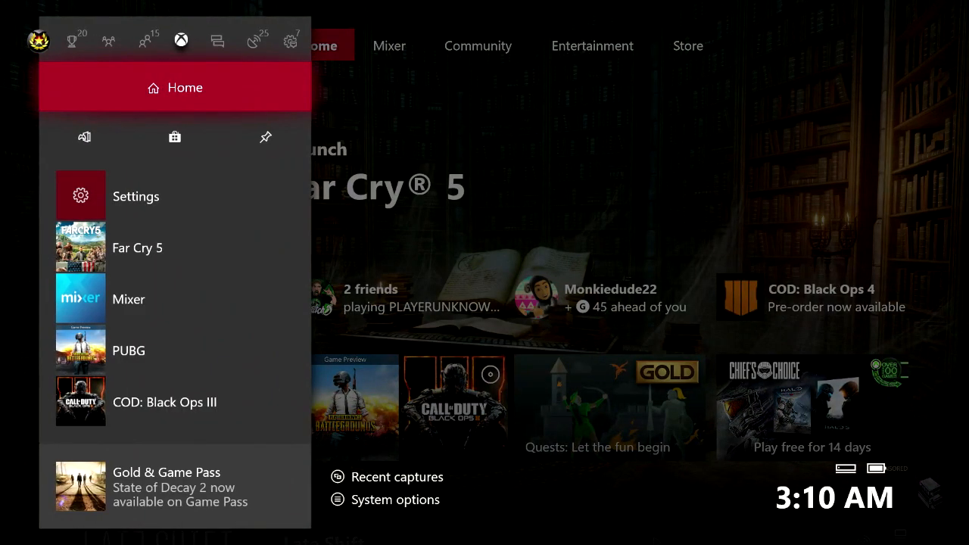
{"action": "left_click", "coordinate": [291, 39]}
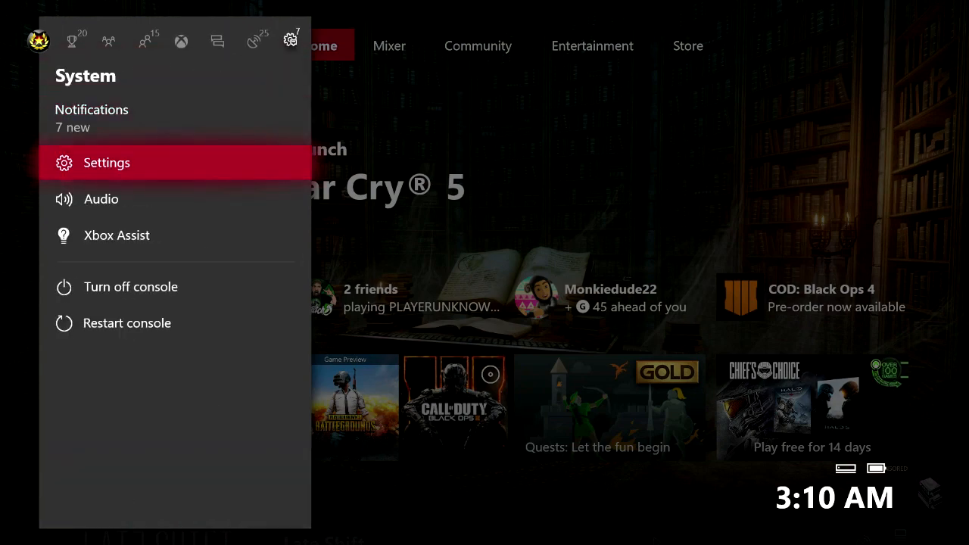
{"action": "left_click", "coordinate": [106, 162]}
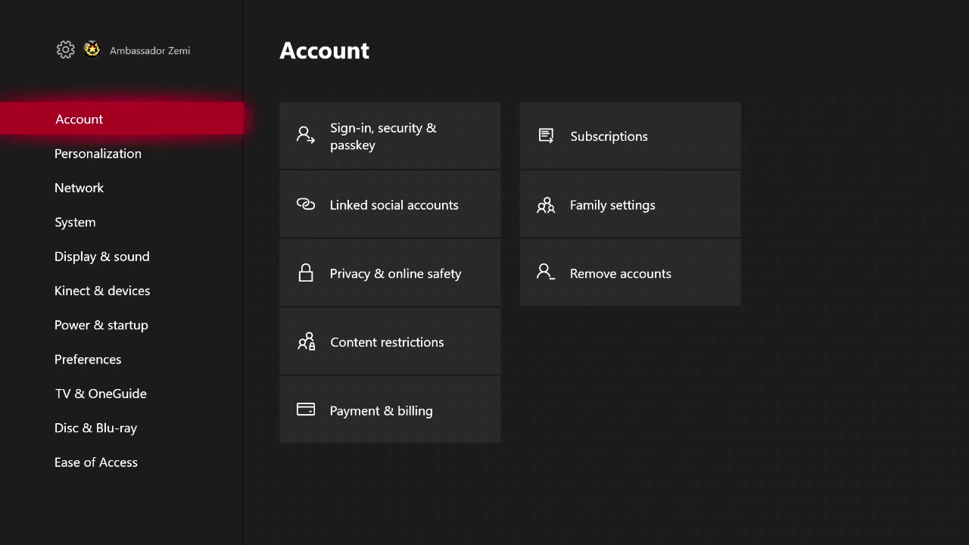
Move past Network to the System category and enter Language & location
{"action": "left_click", "coordinate": [79, 188]}
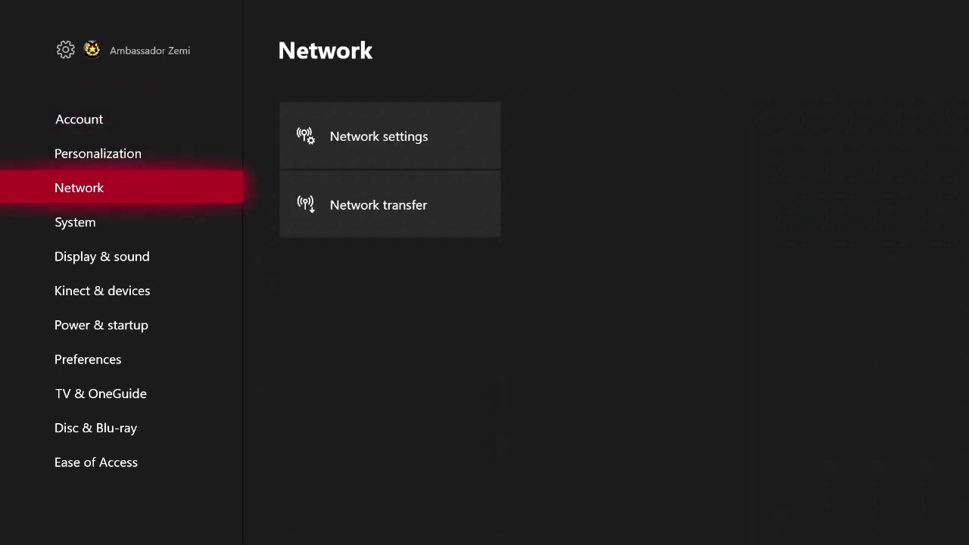
{"action": "left_click", "coordinate": [76, 221]}
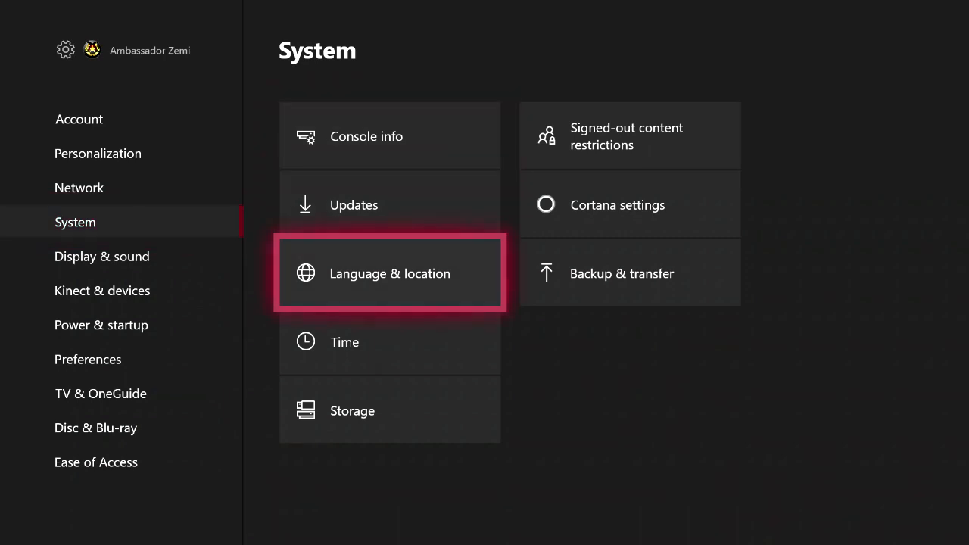
{"action": "left_click", "coordinate": [391, 274]}
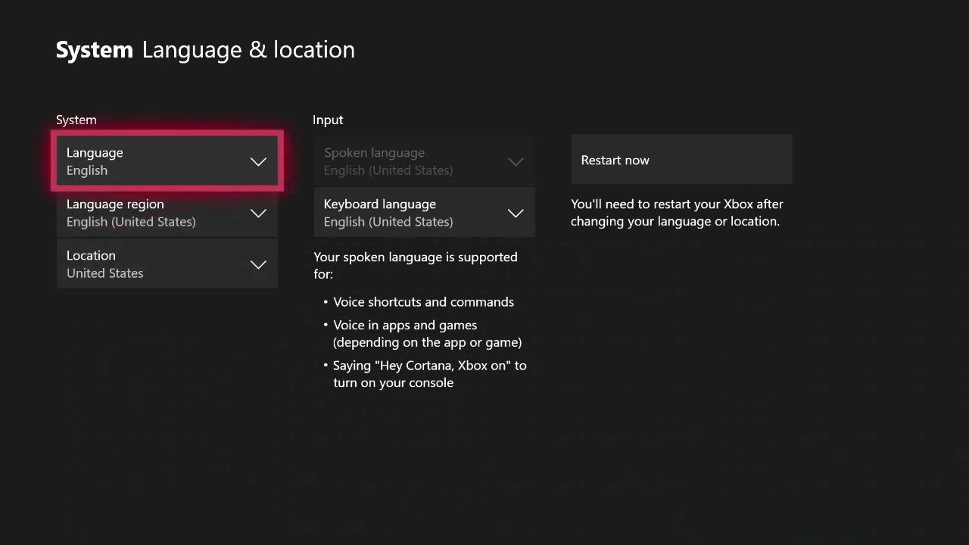
Expand the Location dropdown to show the supported countries, currently United States
{"action": "left_click", "coordinate": [166, 264]}
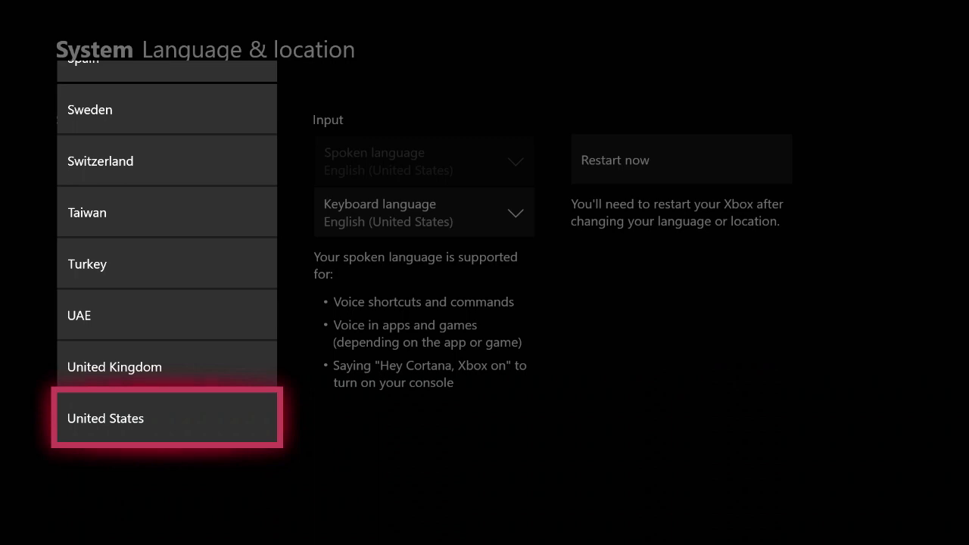
Browse upward through the country list, leaving the location on United States
{"action": "key", "text": "up"}
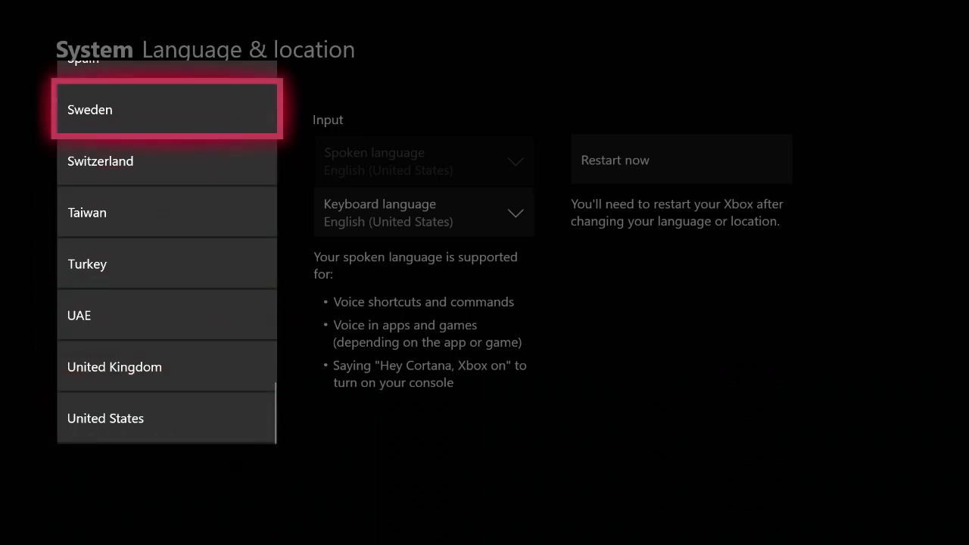